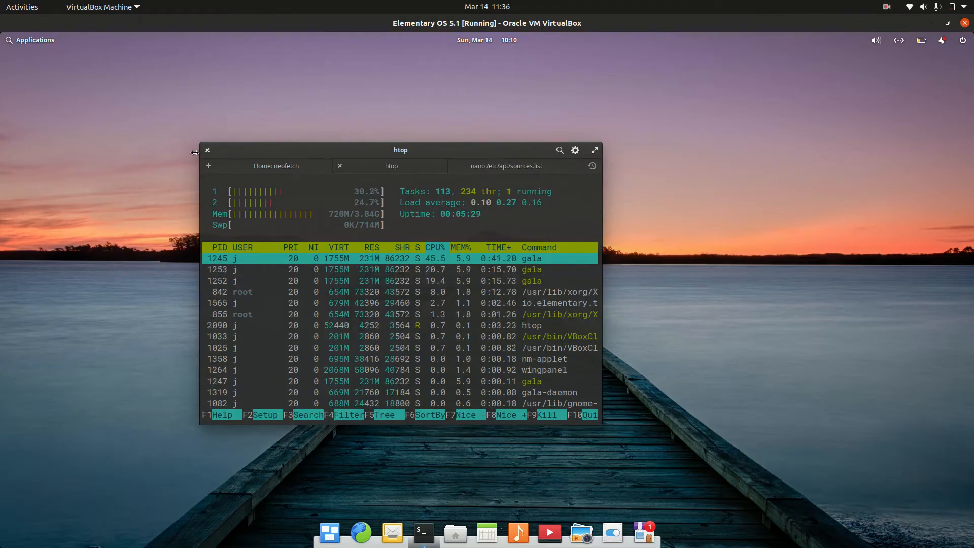
Close the htop window and open a fresh Terminal window from the dock's New Window.
left_click_drag(401, 150, 615, 150)
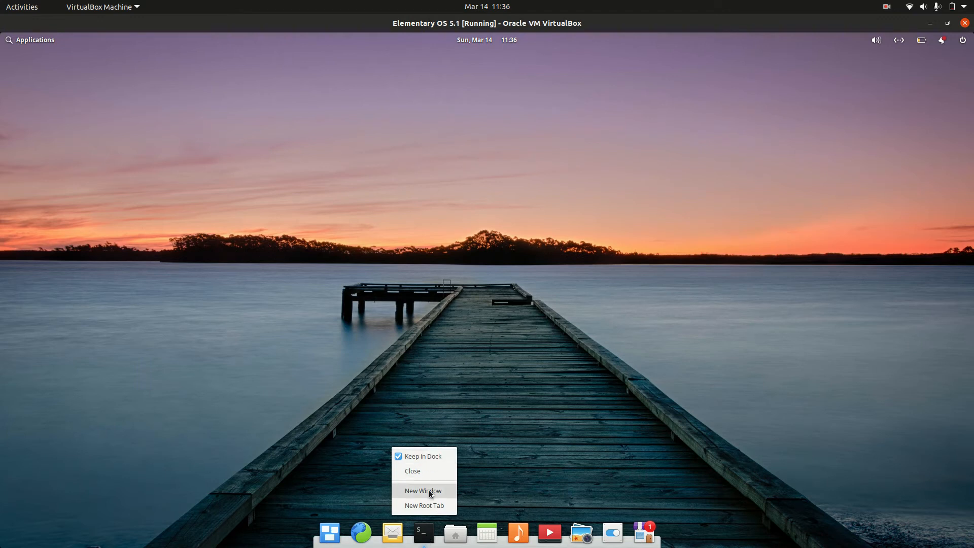
left_click(431, 496)
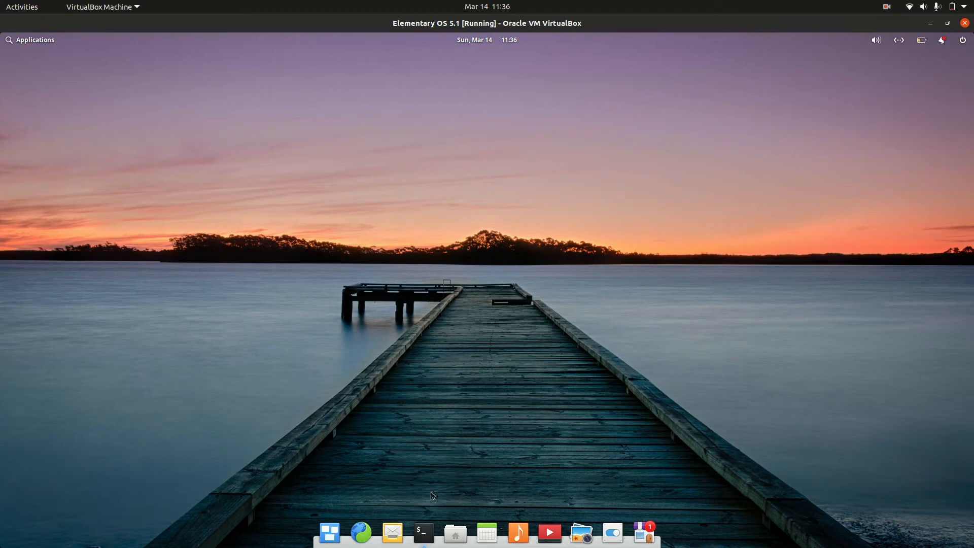
left_click(423, 532)
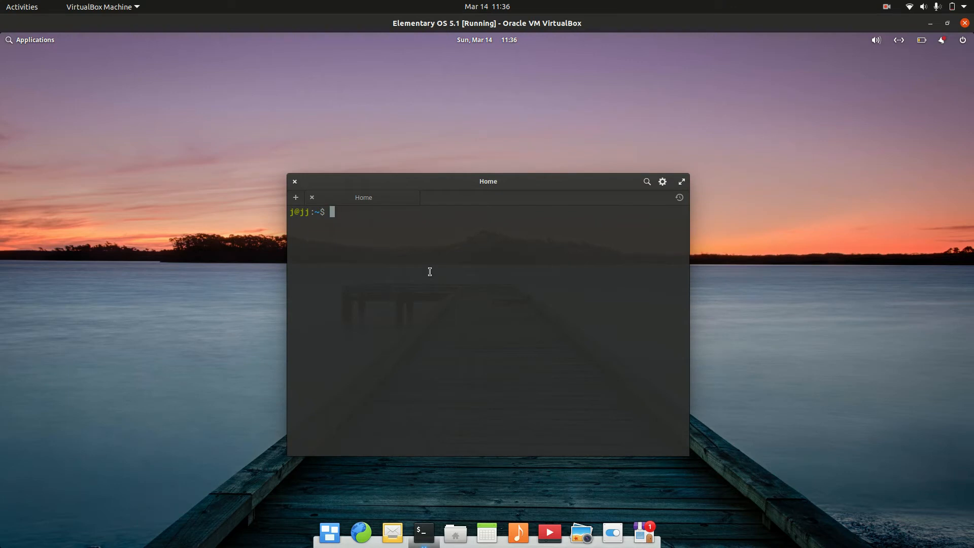
Enter 'sudo apt update; sudo apt upgrade' at the home prompt without running it.
type("sudo ap")
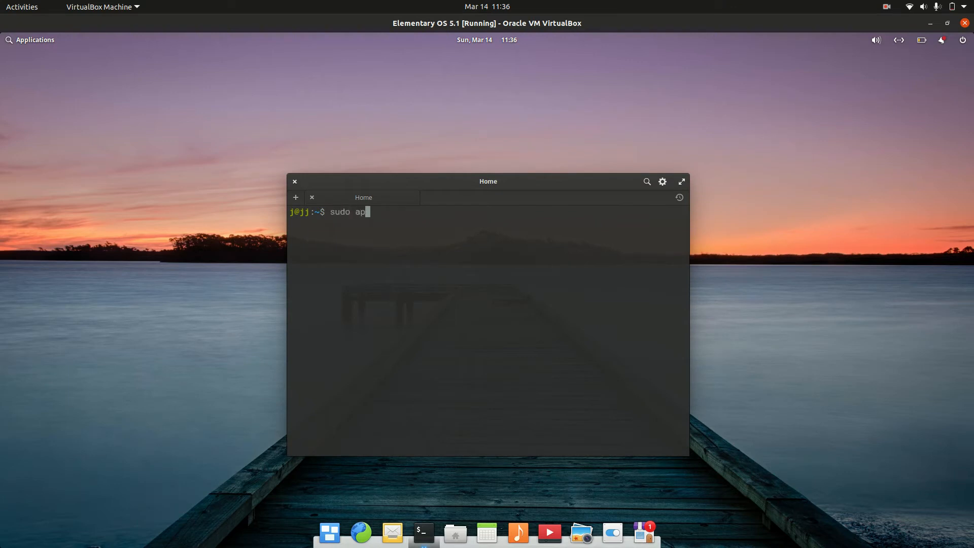
type("t update;")
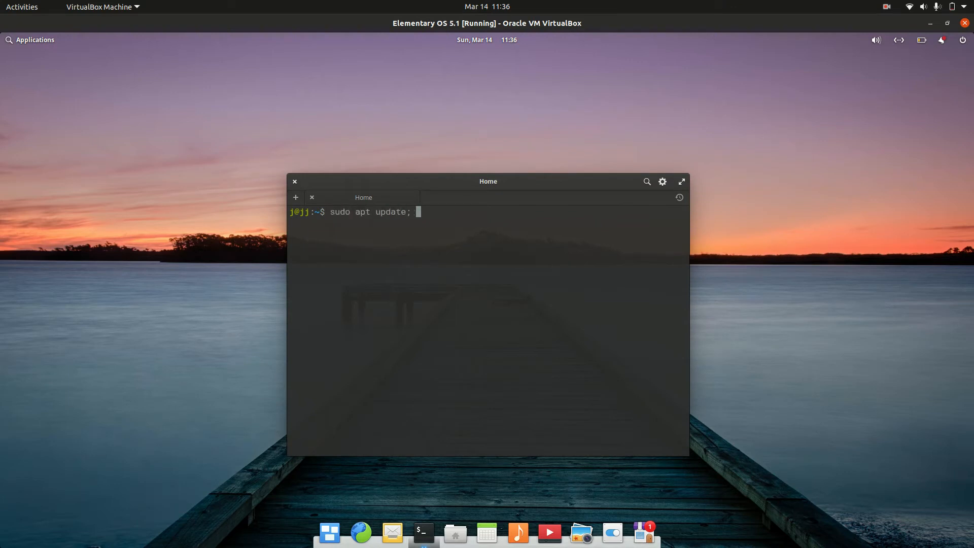
type("sudo apt upgrade")
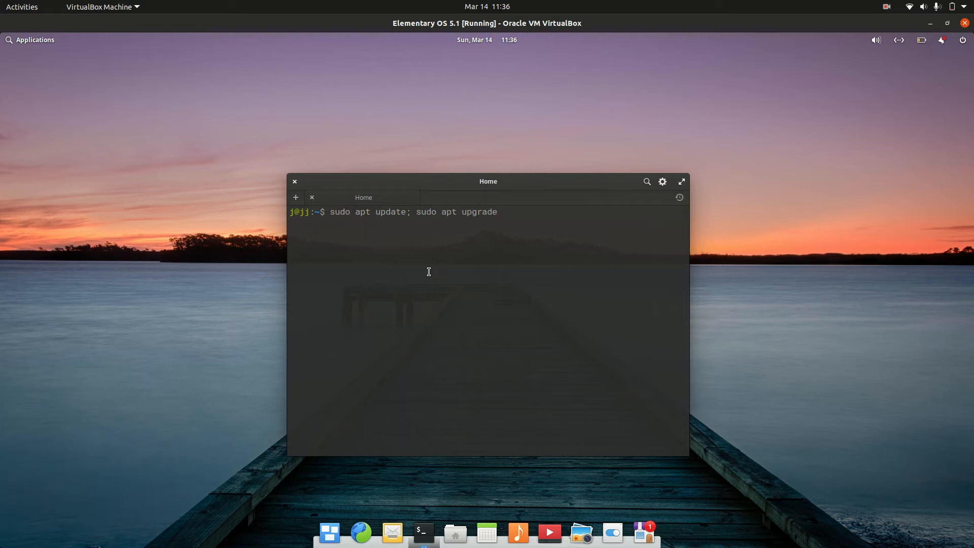
Run the update-and-upgrade command and enlarge the window to see the 93-package upgrade list.
key("Return")
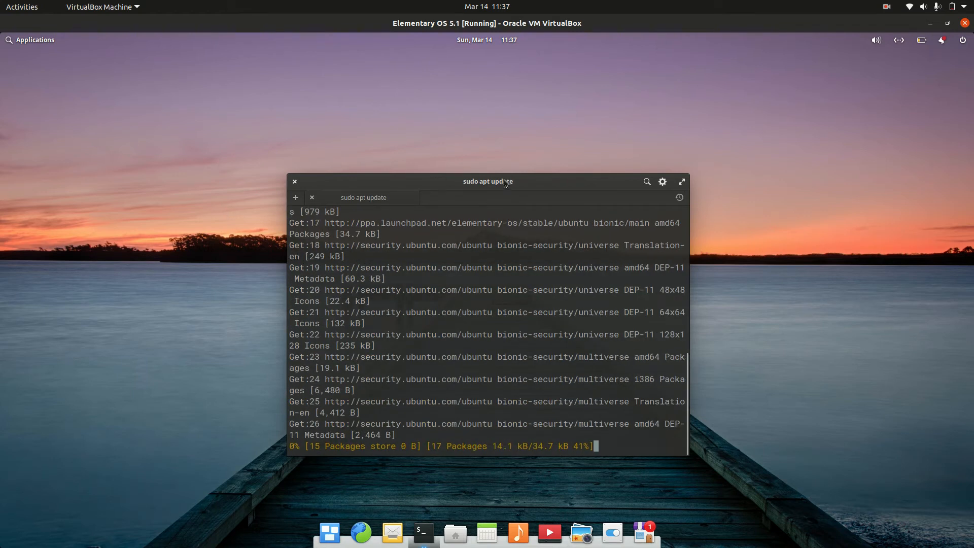
left_click_drag(487, 182, 453, 100)
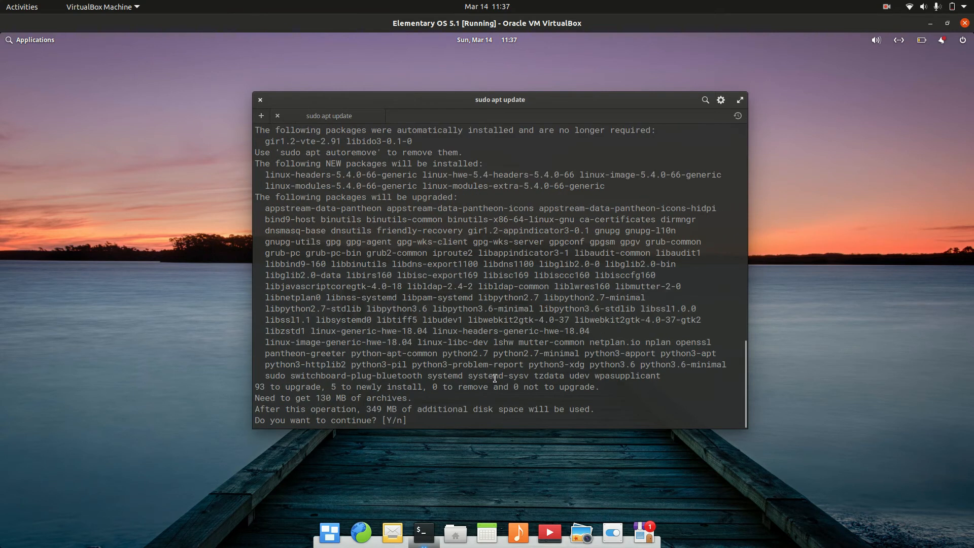
Answer y at the 'Do you want to continue? [Y/n]' prompt to start downloads.
type("y")
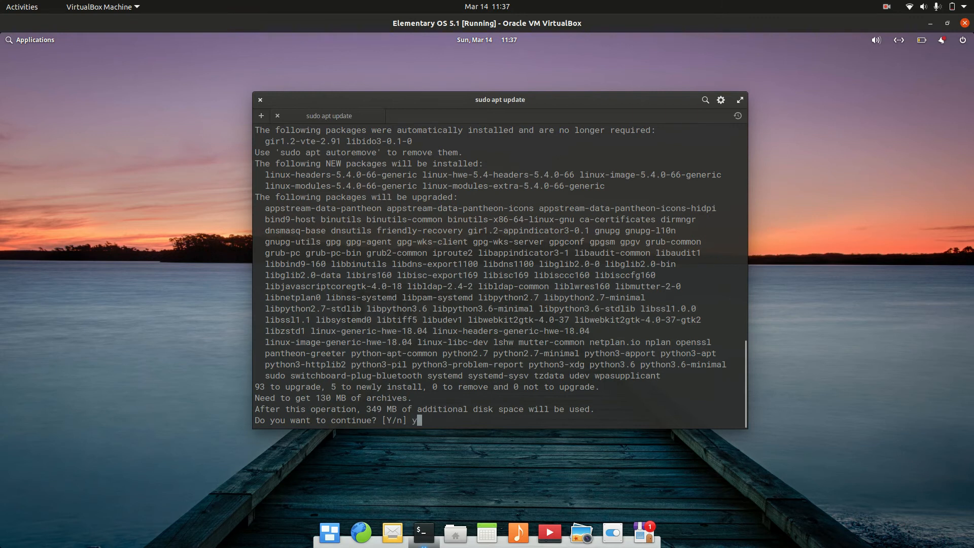
key("Return")
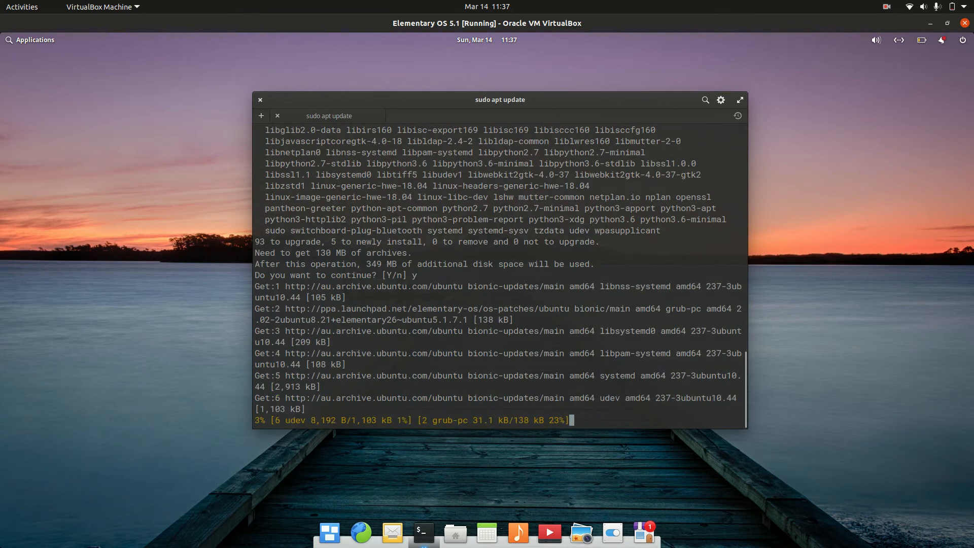